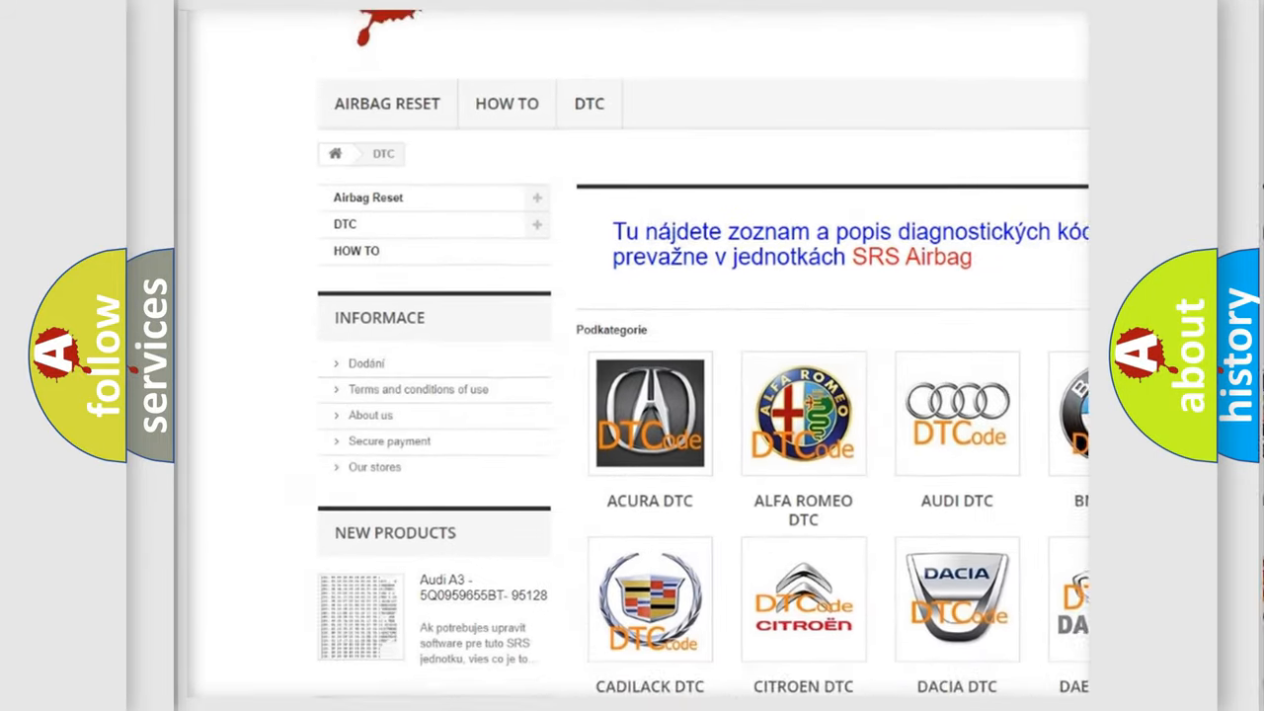
scroll("down", 3)
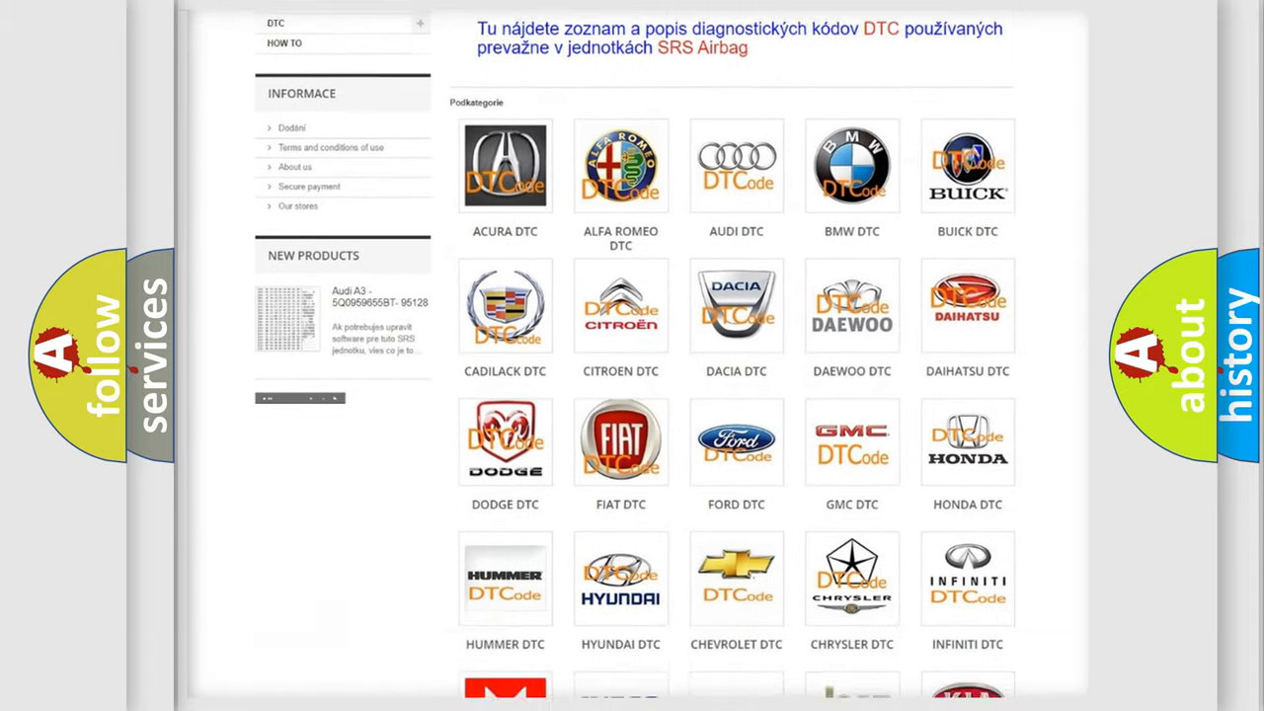
scroll("down", 3)
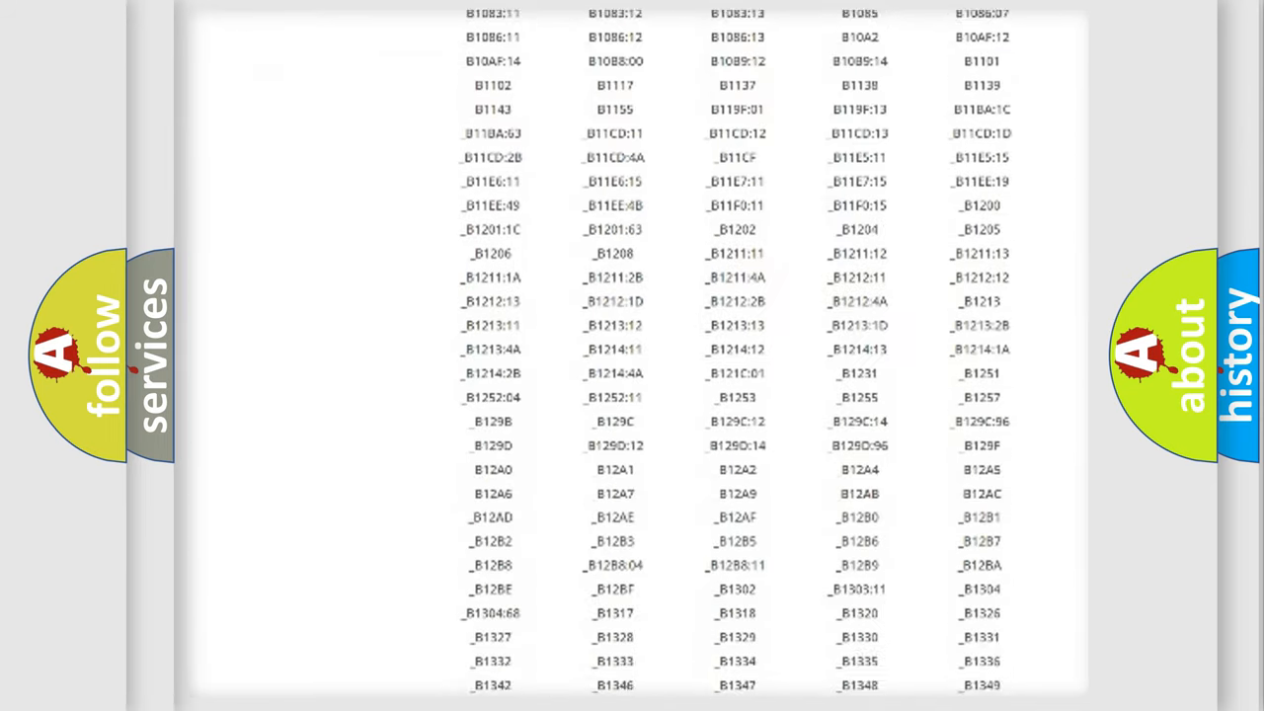
scroll("down", 3)
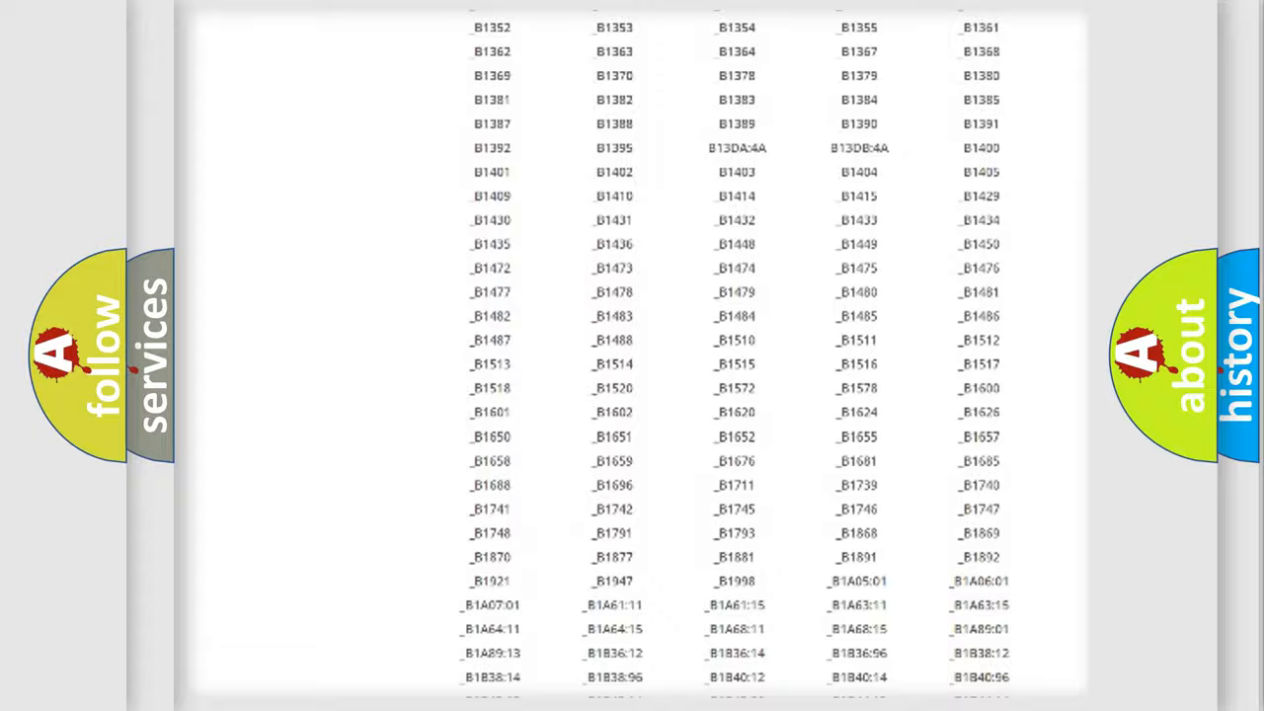